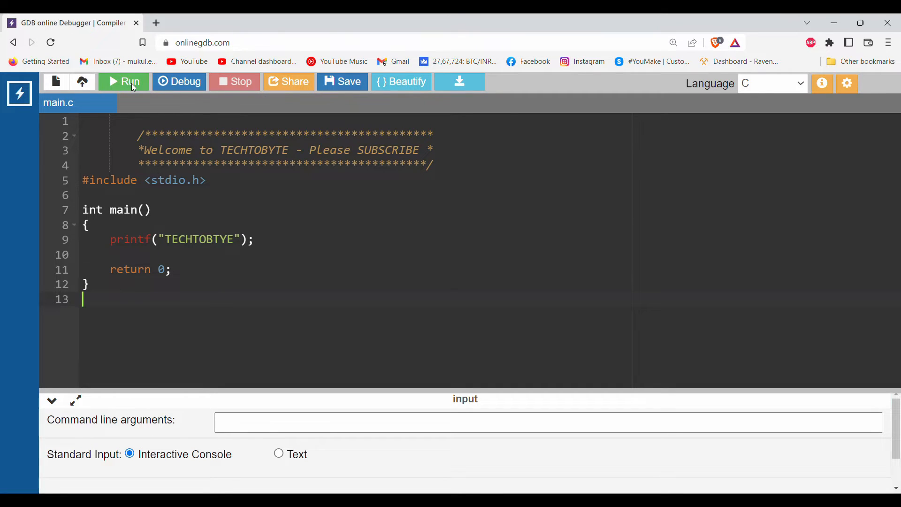
{"action": "mouse_move", "coordinate": [387, 190]}
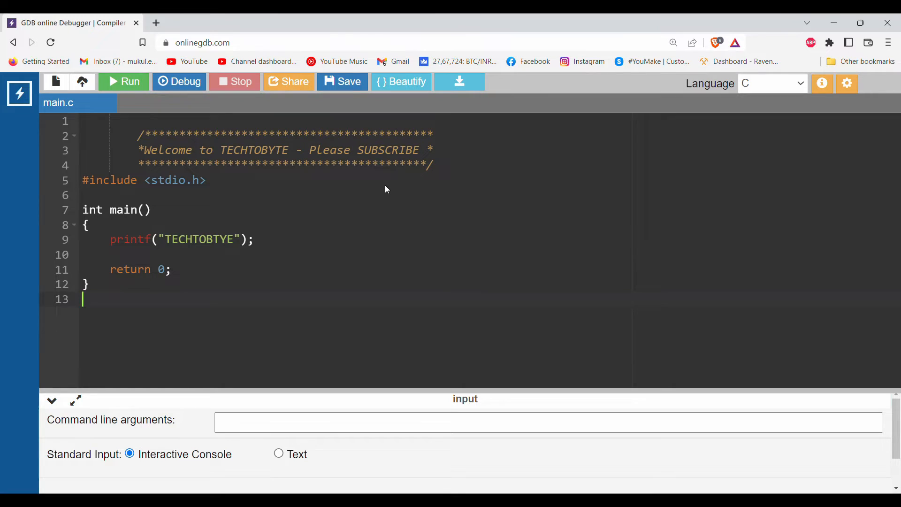
{"action": "mouse_move", "coordinate": [326, 202]}
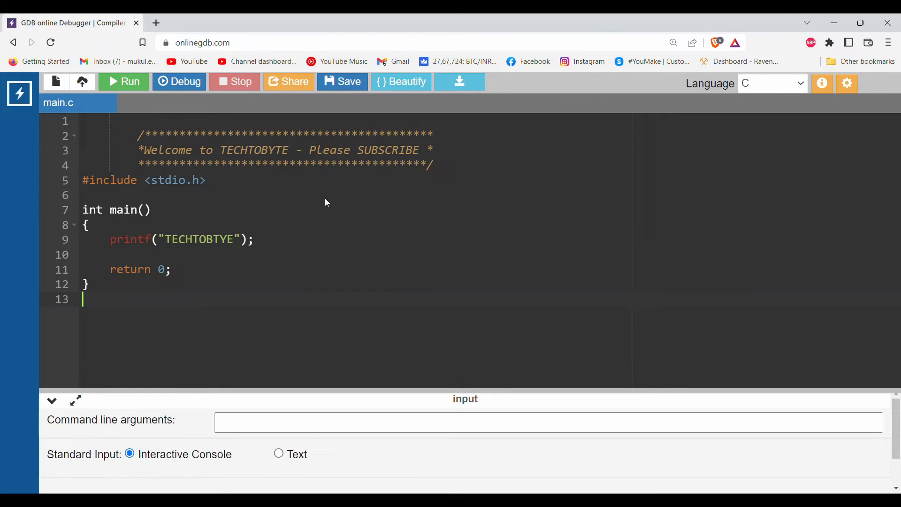
{"action": "mouse_move", "coordinate": [167, 320]}
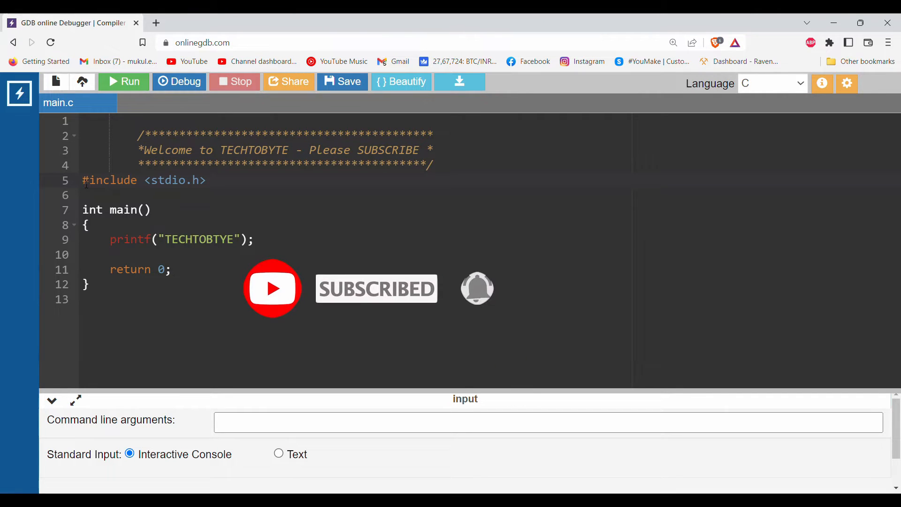
- Add the comment '//header file' to the end of the stdio.h include line
{"action": "double_click", "coordinate": [110, 180]}
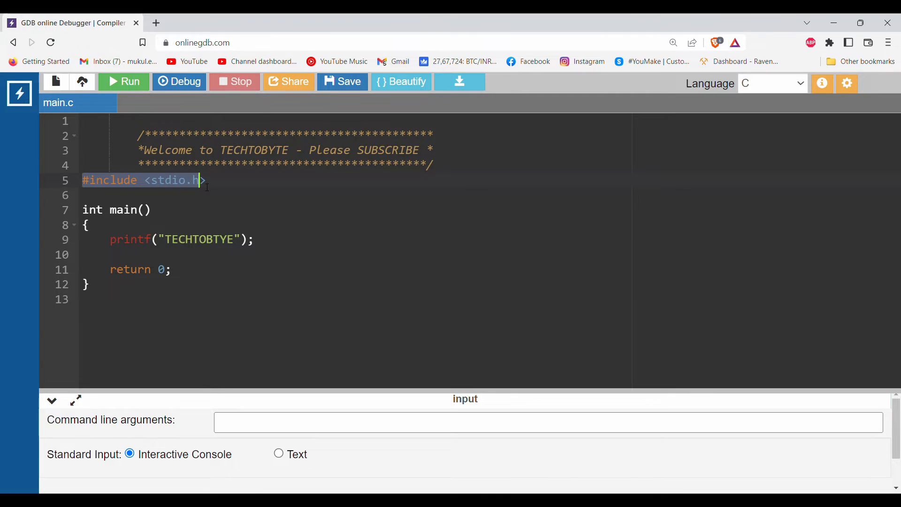
{"action": "type", "text": "//header"}
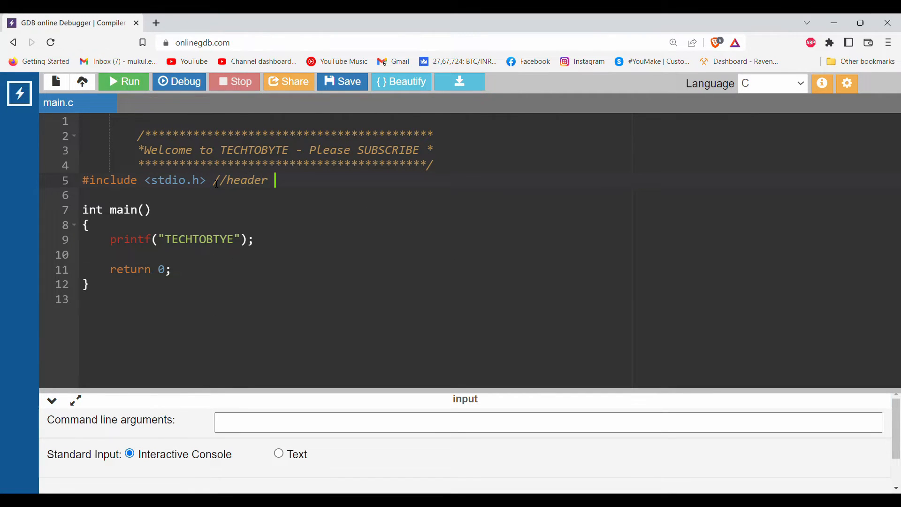
{"action": "type", "text": "file"}
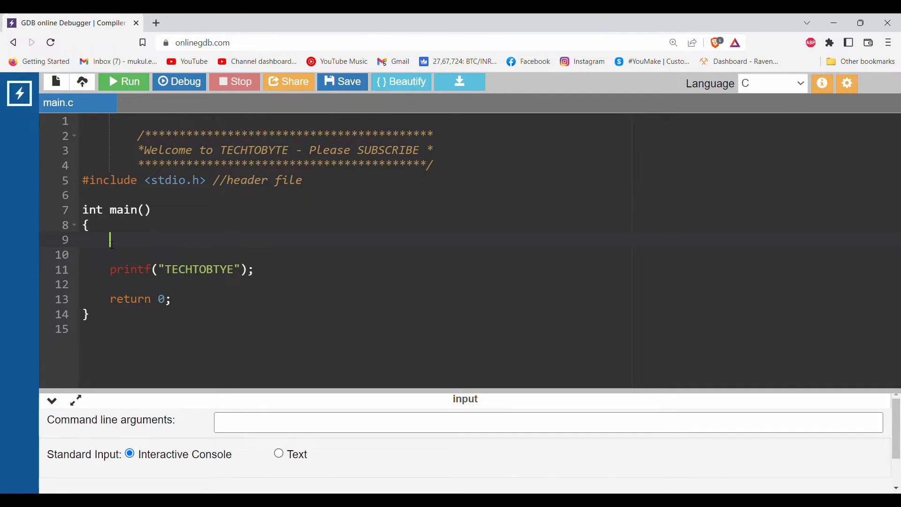
- Declare int dividend and int divisor inside main, without values
{"action": "type", "text": "int"}
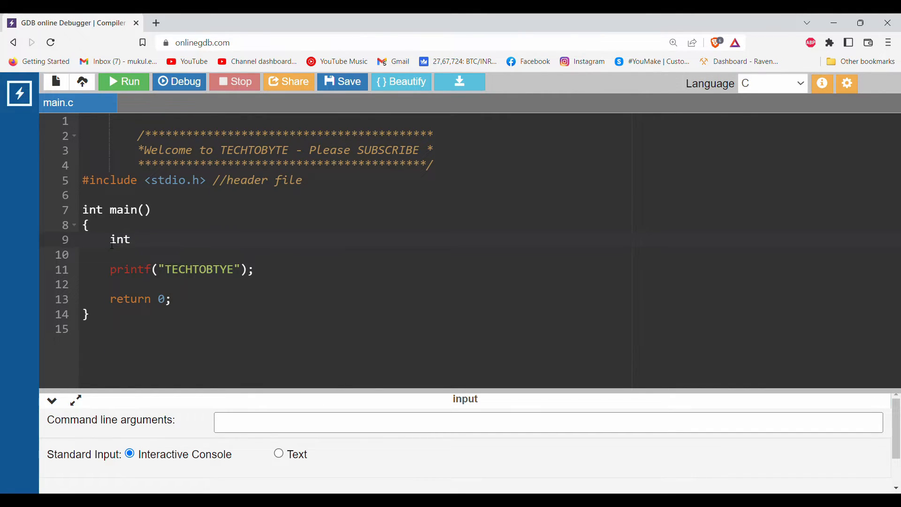
{"action": "type", "text": "divide"}
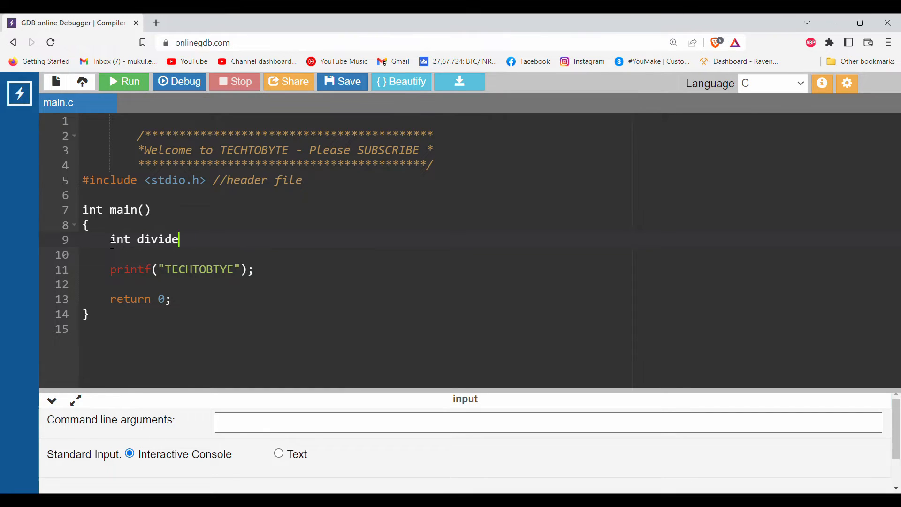
{"action": "type", "text": "nd=;"}
{"action": "left_click", "coordinate": [354, 254]}
{"action": "type", "text": "int divisor=;"}
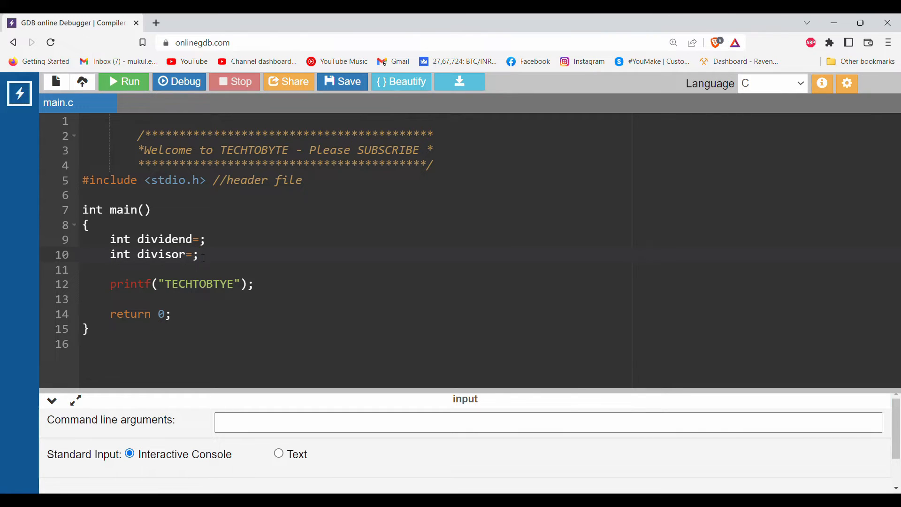
{"action": "key", "text": "Enter"}
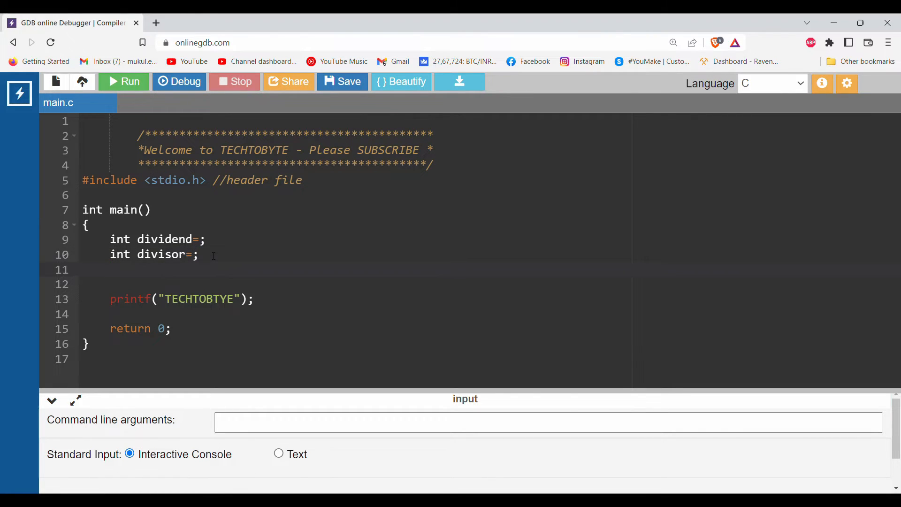
- Type an 8/4 example on the new line, then delete it
{"action": "type", "text": "8"}
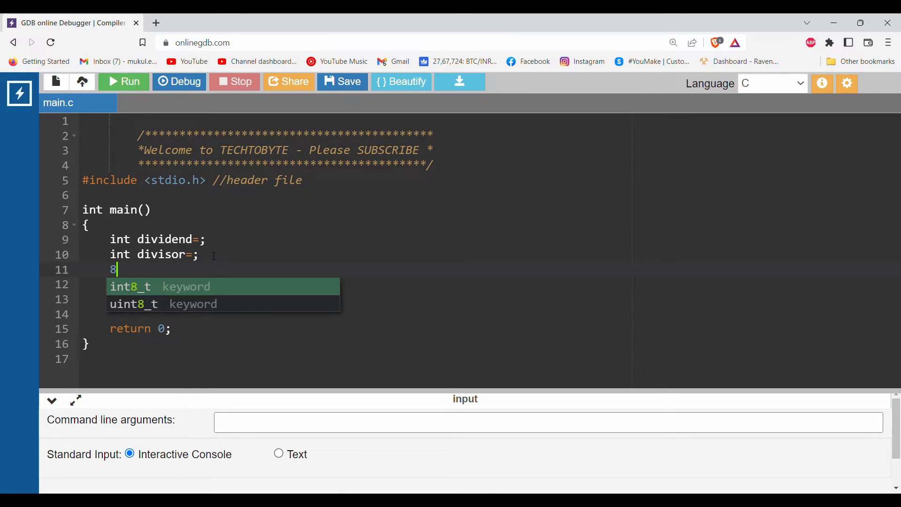
{"action": "type", "text": "4"}
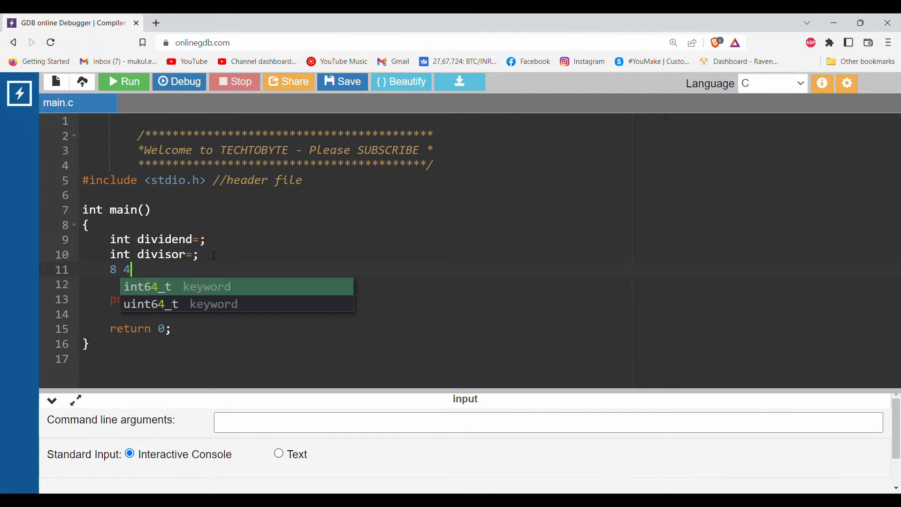
{"action": "key", "text": "Escape"}
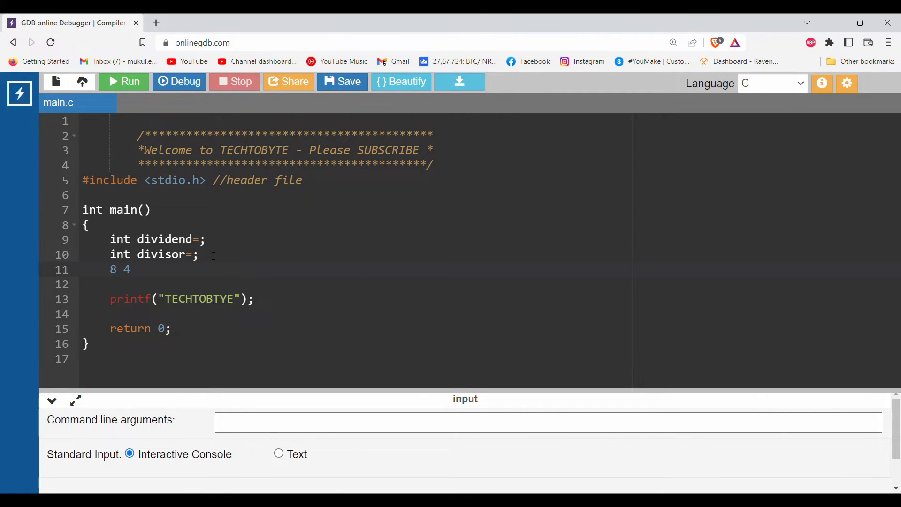
{"action": "type", "text": "/"}
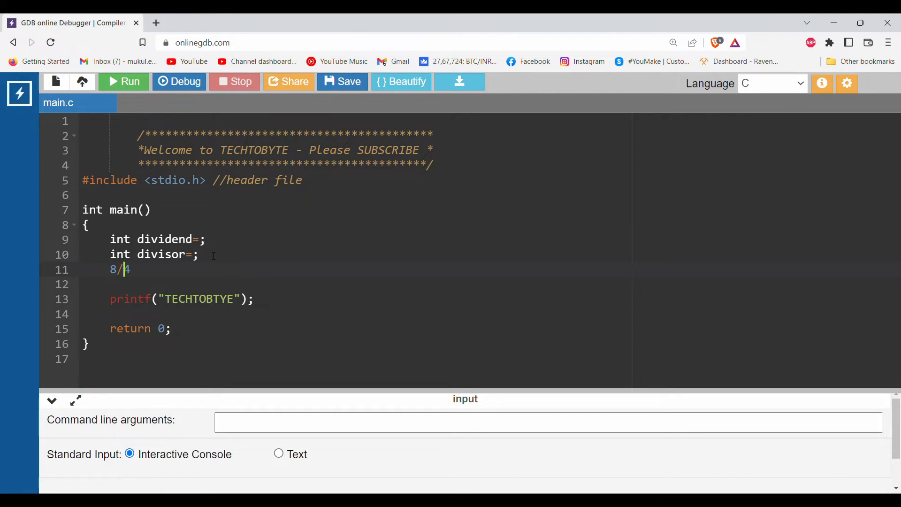
{"action": "key", "text": "Backspace"}
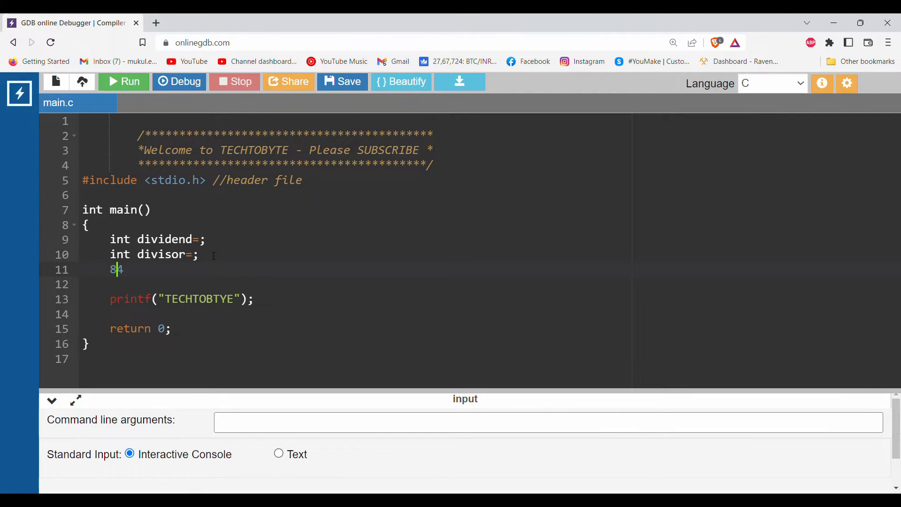
{"action": "key", "text": "Backspace"}
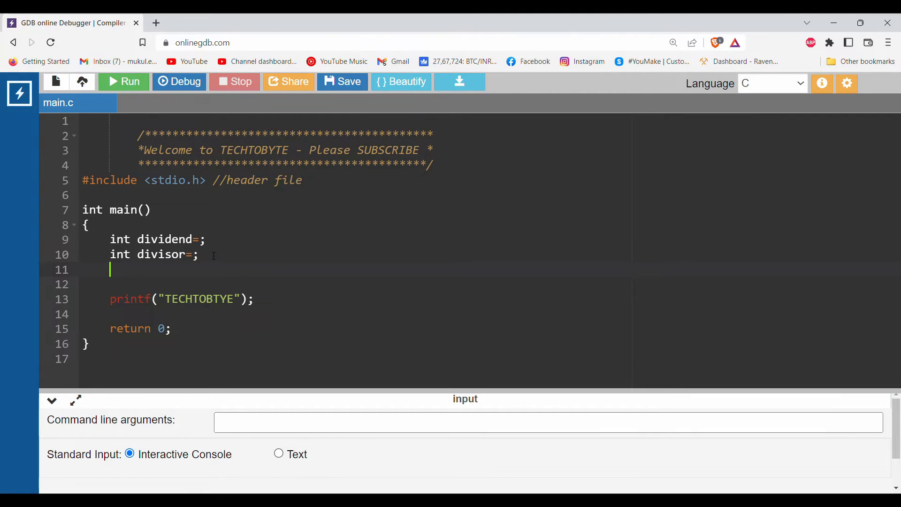
- Declare int c=0; and start a while() statement on the next line
{"action": "type", "text": "int"}
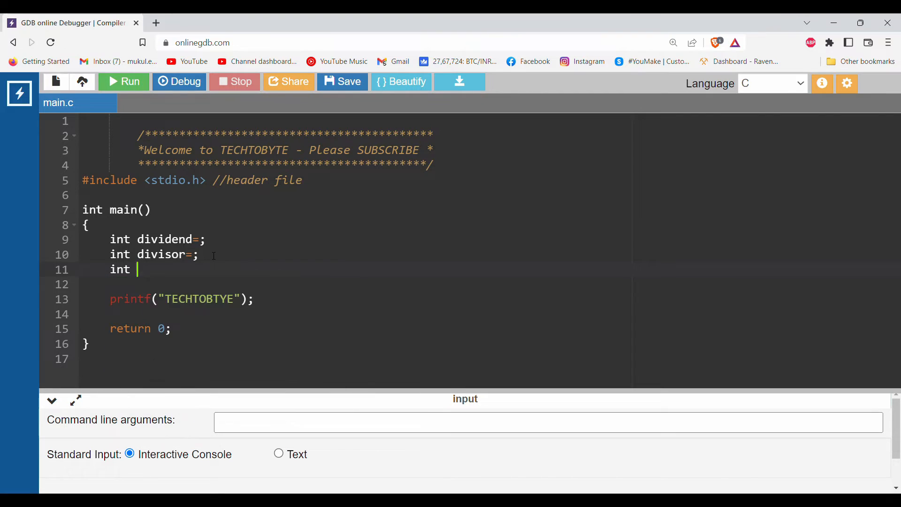
{"action": "type", "text": "c="}
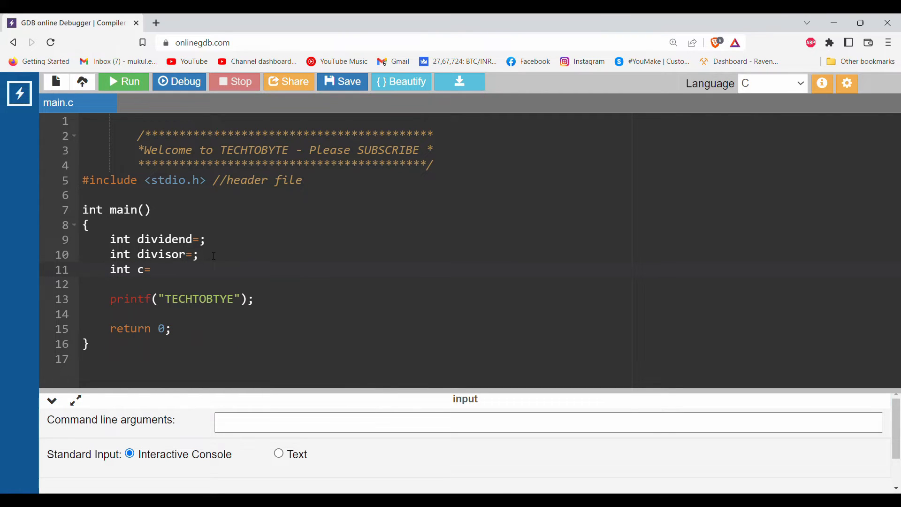
{"action": "type", "text": "0;"}
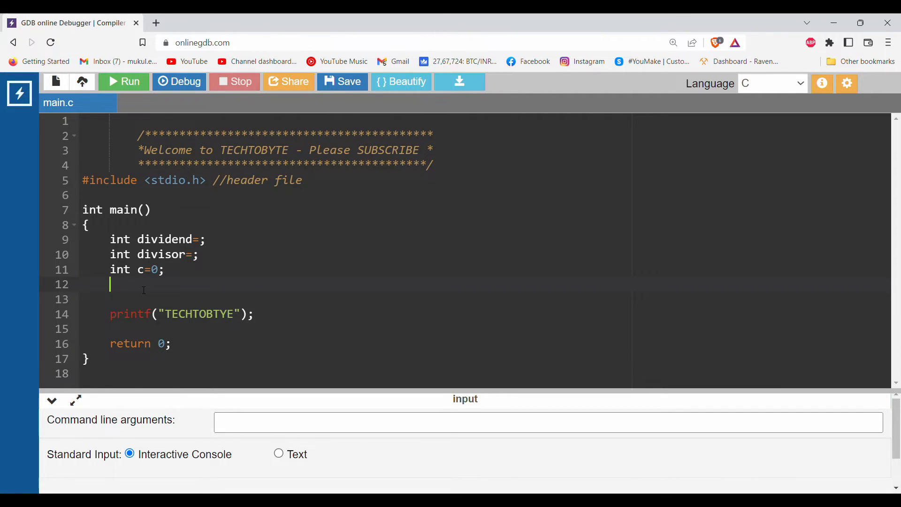
{"action": "type", "text": "while()"}
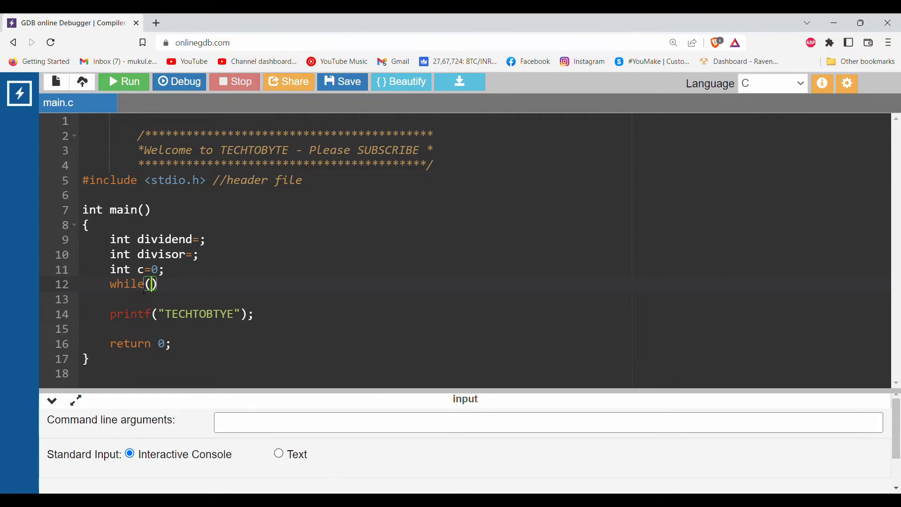
- Write while(dividend>=divisor) with body dividend=dividend-divisor; c++;
{"action": "type", "text": "dividen"}
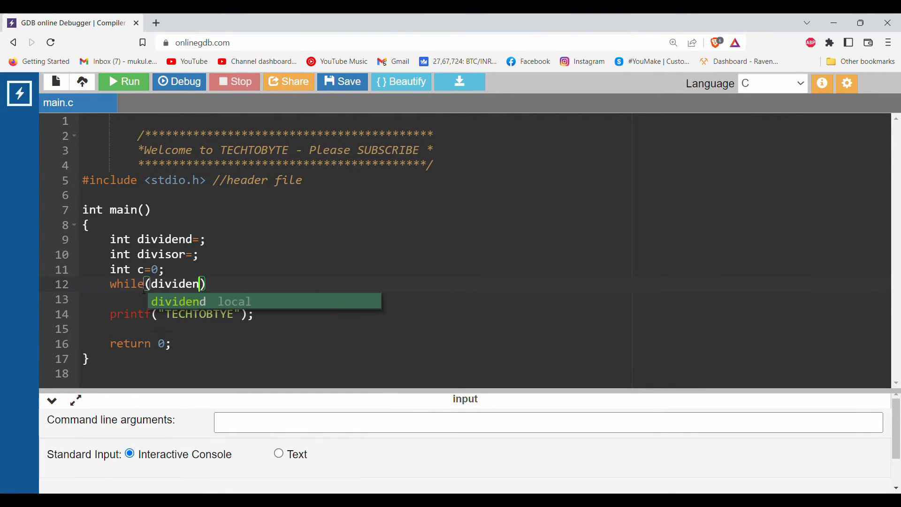
{"action": "type", "text": ">="}
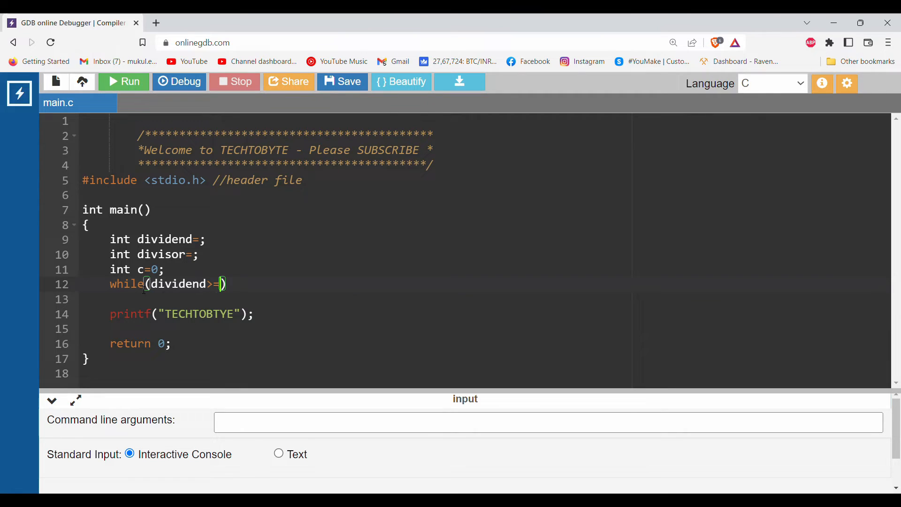
{"action": "type", "text": "divisor"}
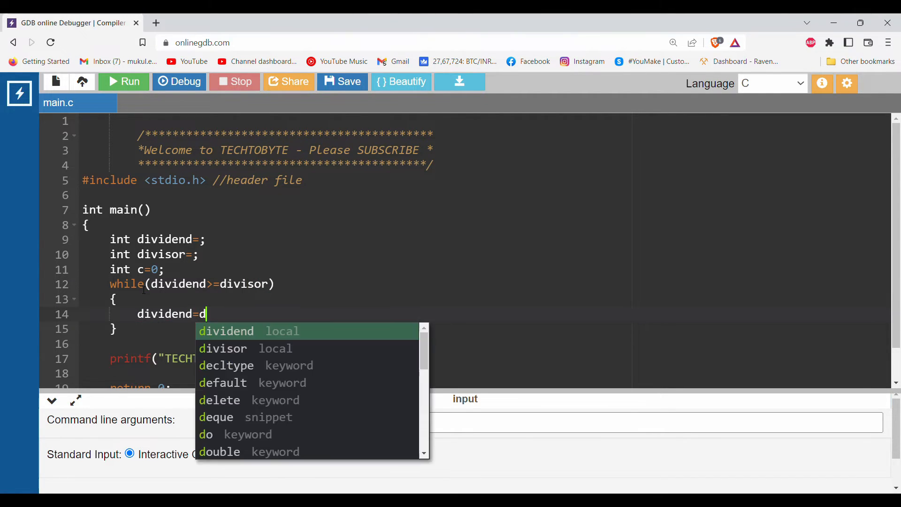
{"action": "type", "text": "ividend -sivisor"}
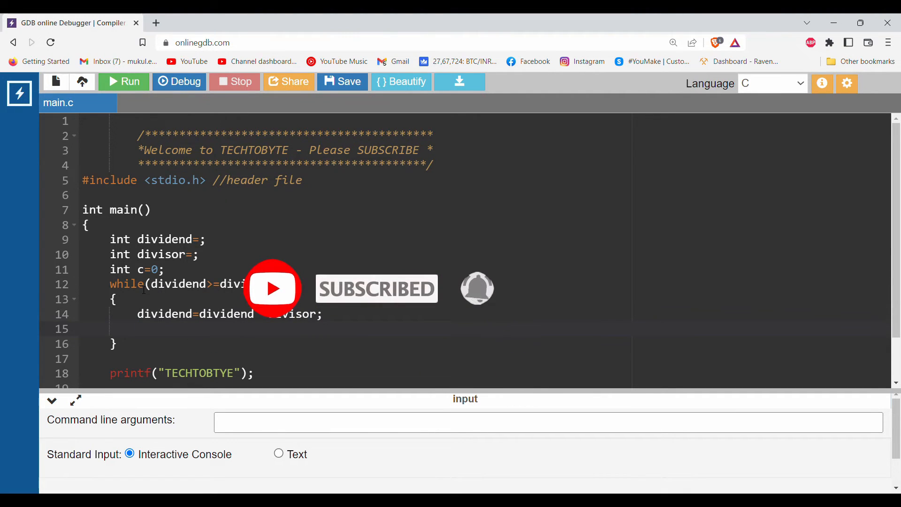
{"action": "type", "text": "c++;"}
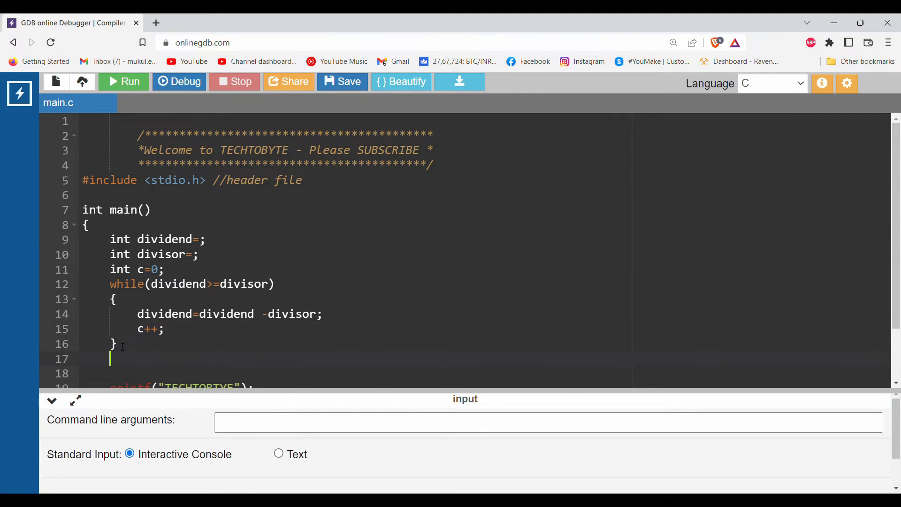
{"action": "type", "text": "printf("}
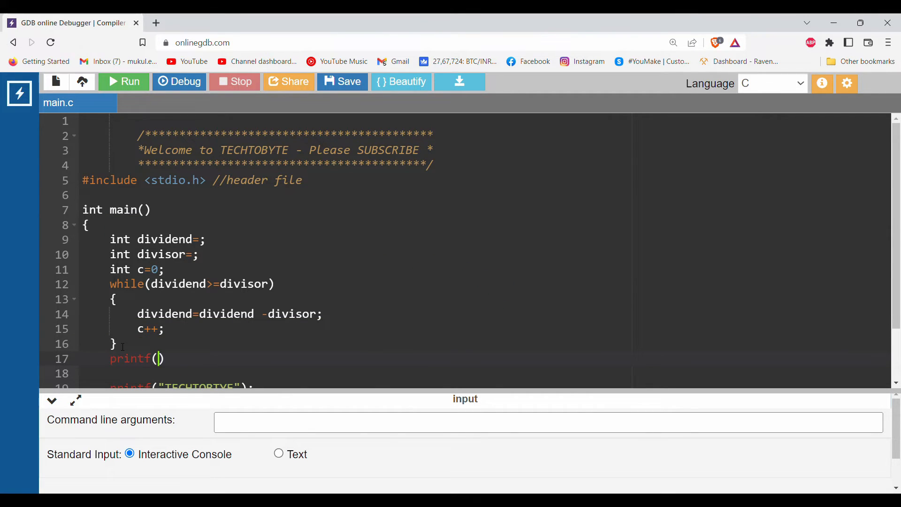
- Complete printf("%d",c); and assign dividend the value 8
{"action": "type", "text": "\"%d\""}
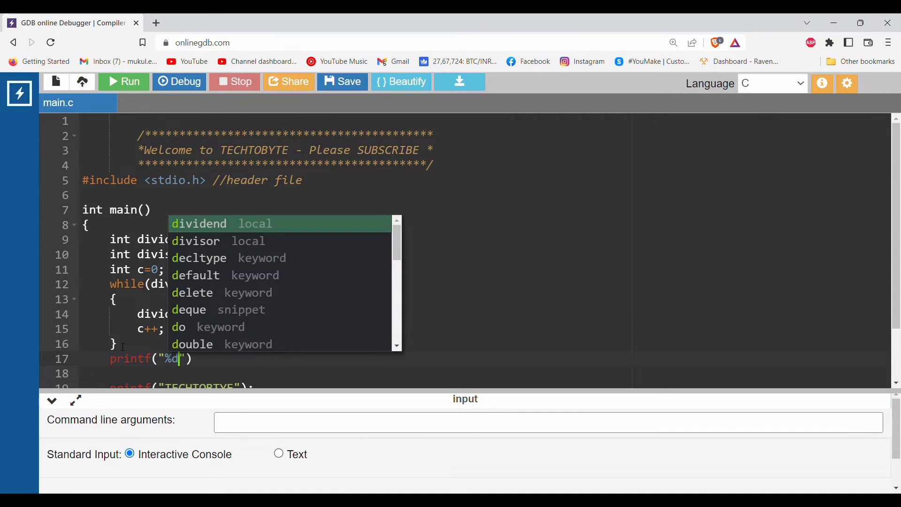
{"action": "type", "text": ","}
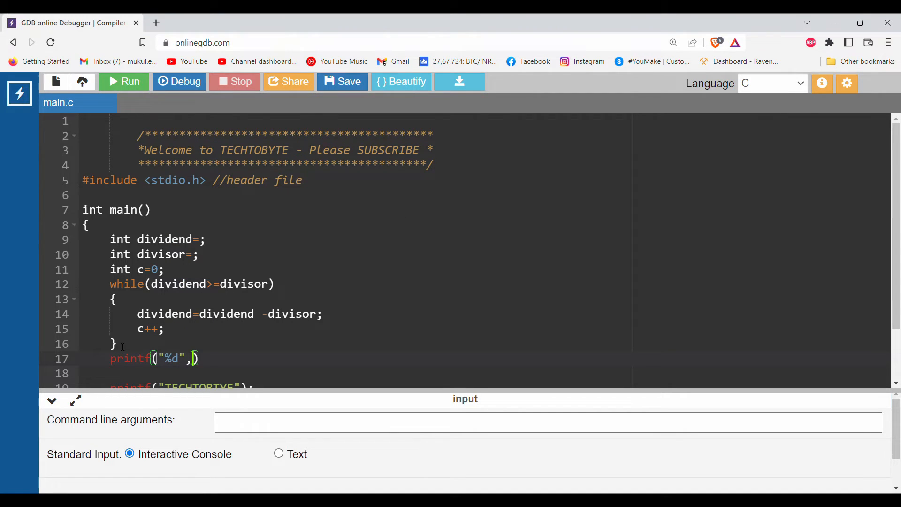
{"action": "type", "text": "c"}
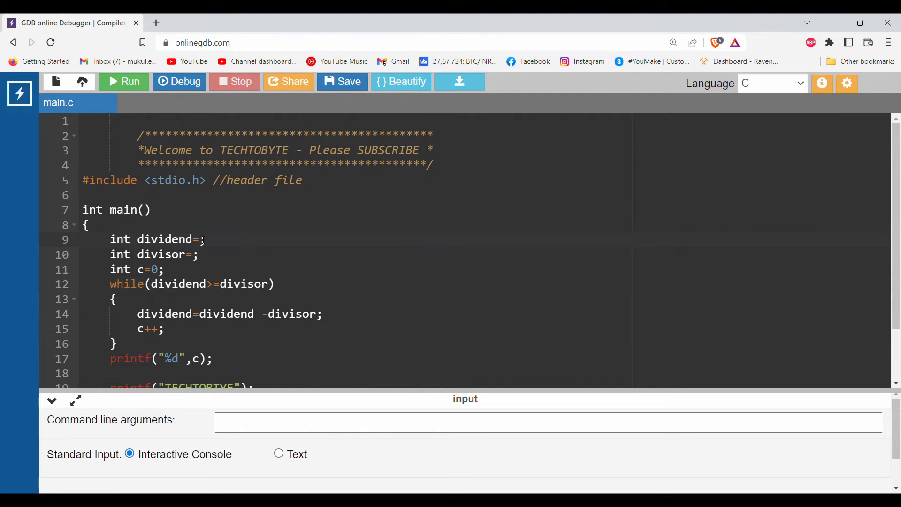
{"action": "type", "text": "8"}
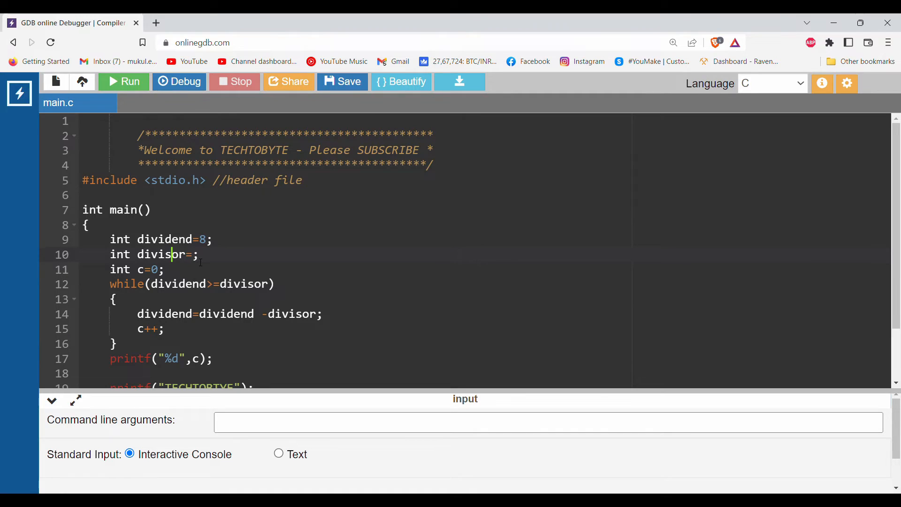
- Set divisor to 4 on line 10
{"action": "type", "text": "4"}
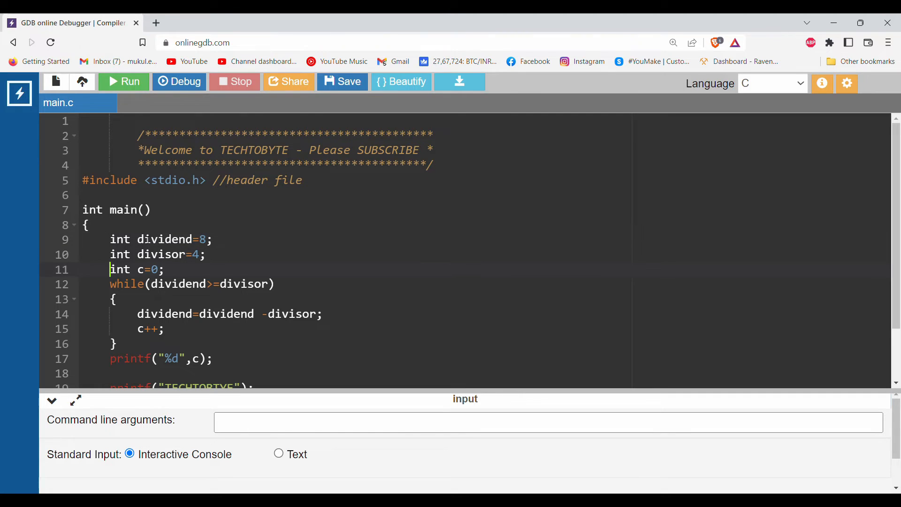
{"action": "left_click", "coordinate": [207, 239]}
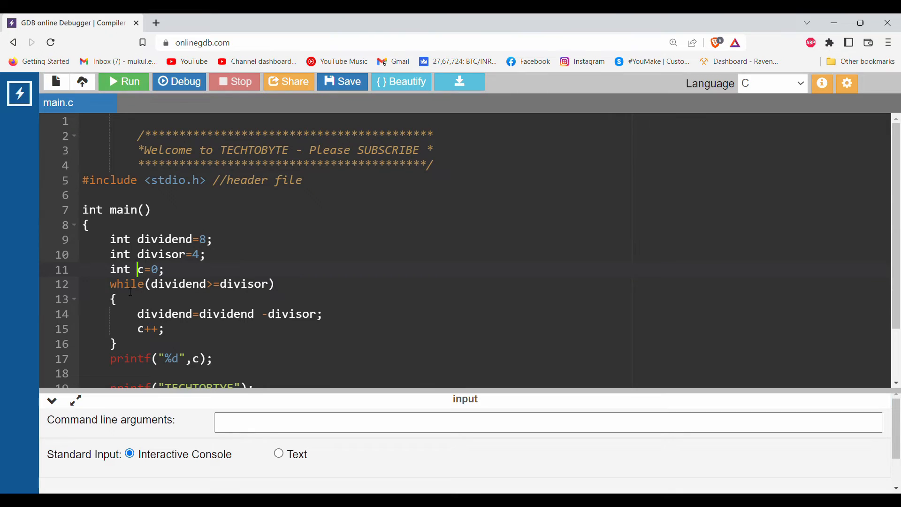
- Comment the while condition with //yes, after briefly typing 8=4 there
{"action": "double_click", "coordinate": [124, 283]}
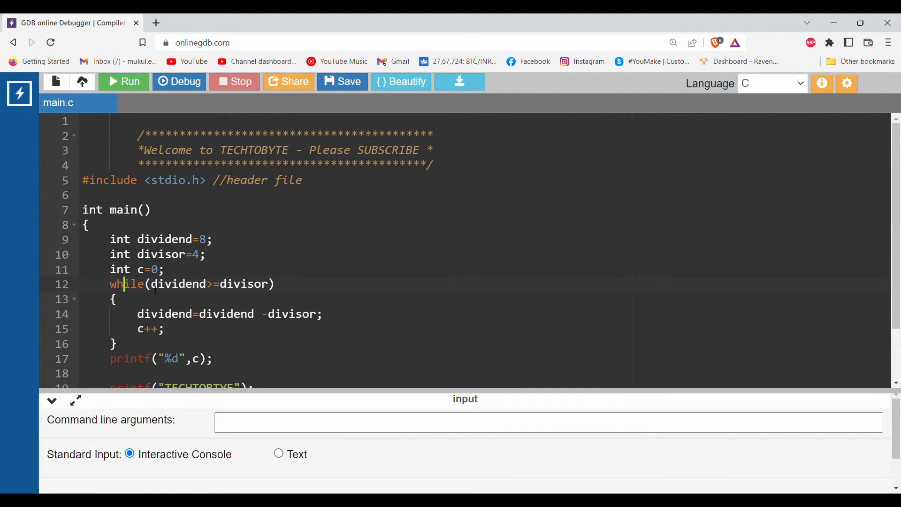
{"action": "double_click", "coordinate": [179, 284]}
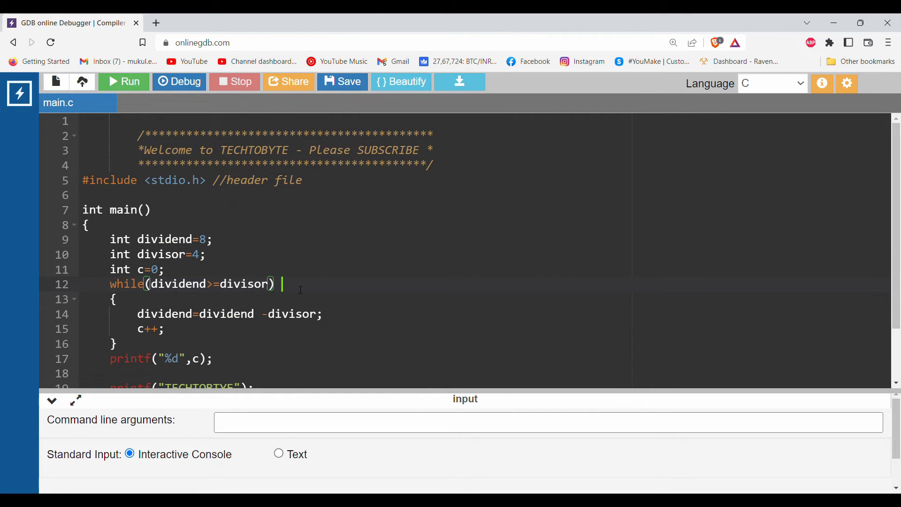
{"action": "type", "text": "//"}
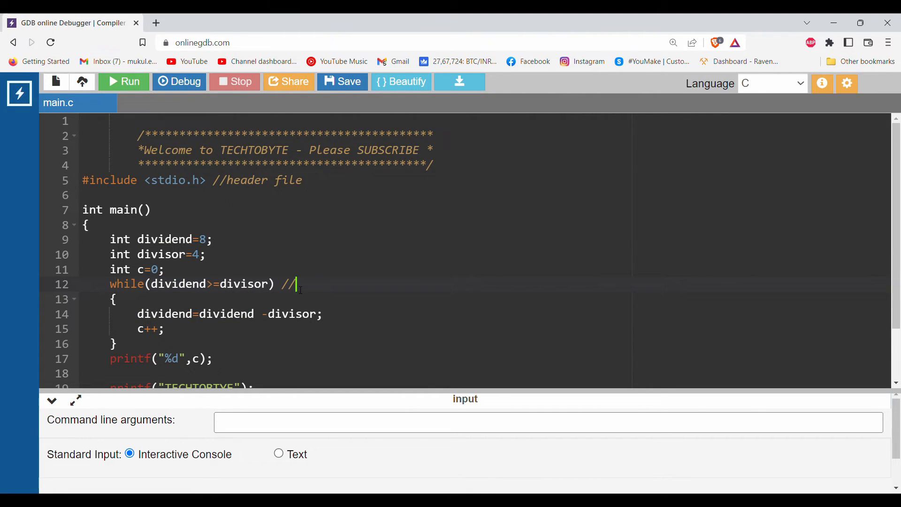
{"action": "type", "text": "8>"}
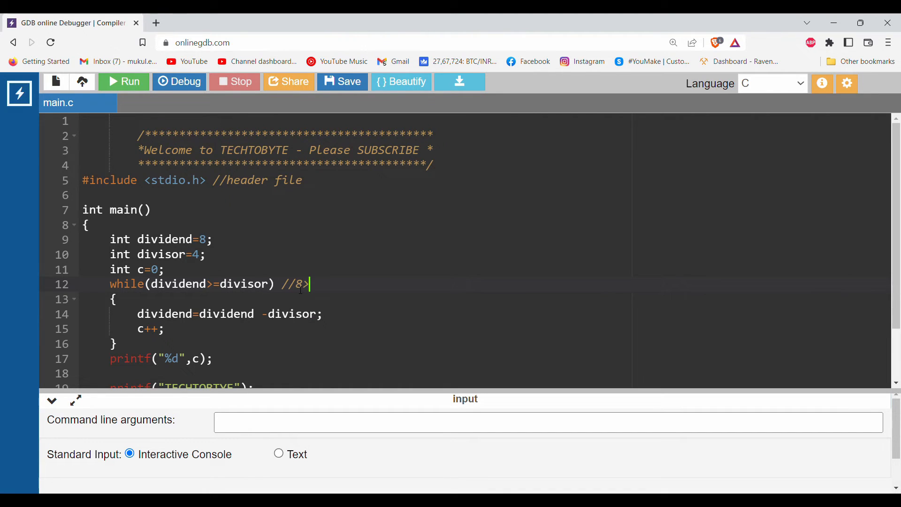
{"action": "type", "text": "="}
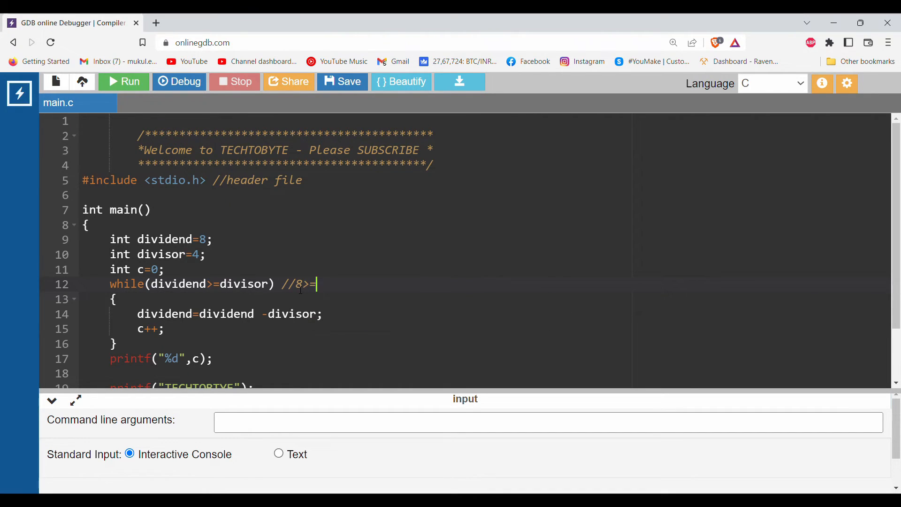
{"action": "type", "text": "4"}
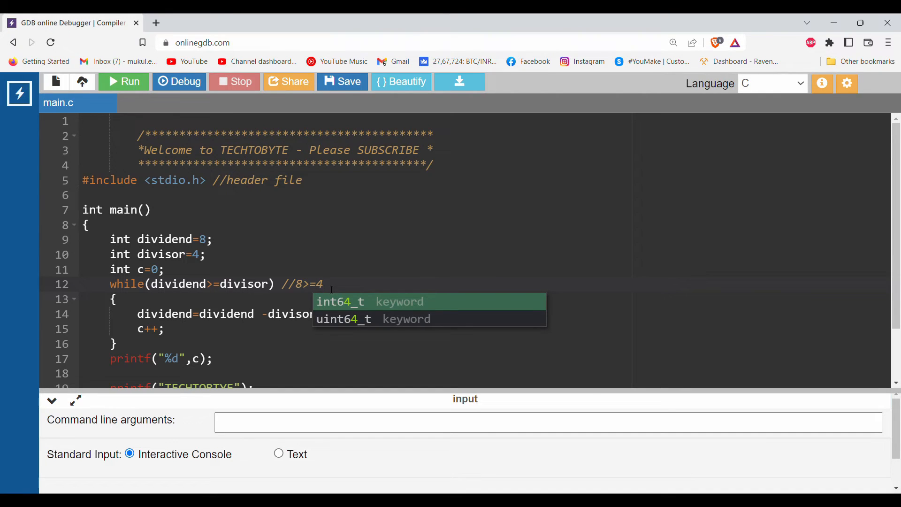
{"action": "type", "text": "yes"}
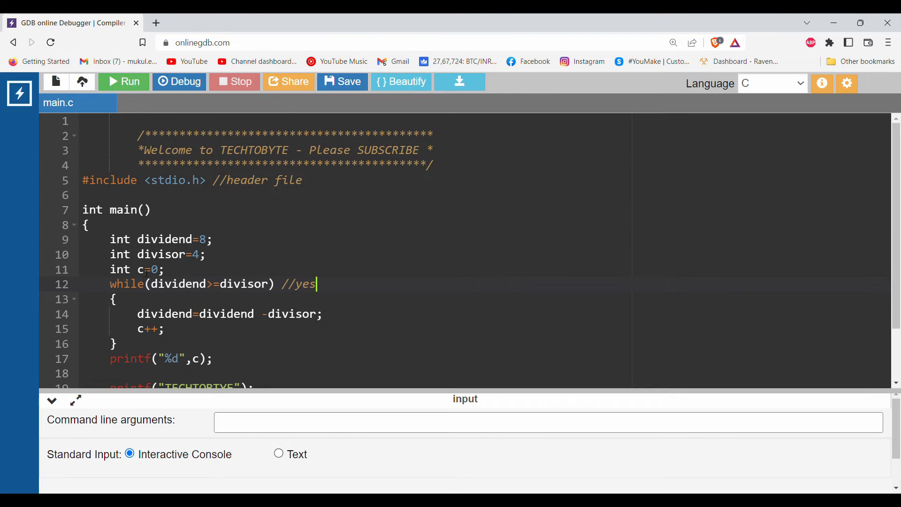
- Add trace comments //8-4=4 on the subtraction line and //1 beside c++
{"action": "left_click", "coordinate": [138, 314]}
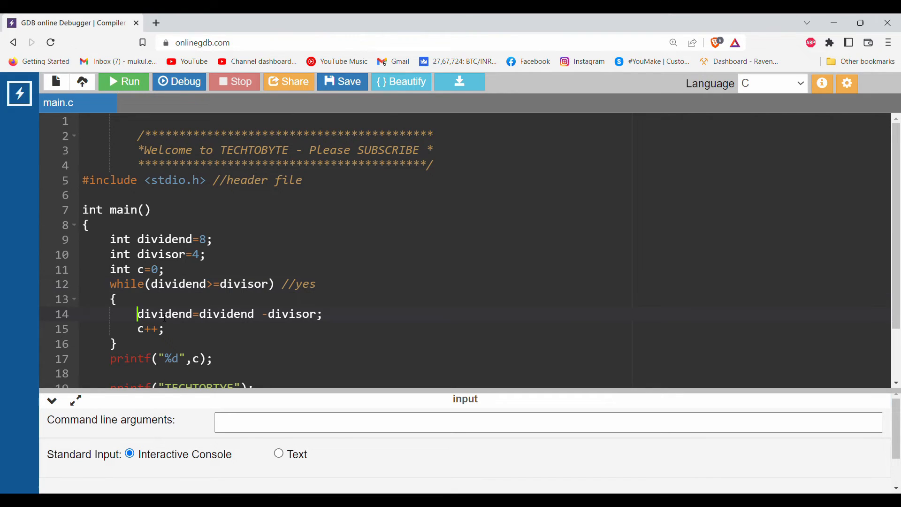
{"action": "left_click", "coordinate": [230, 314]}
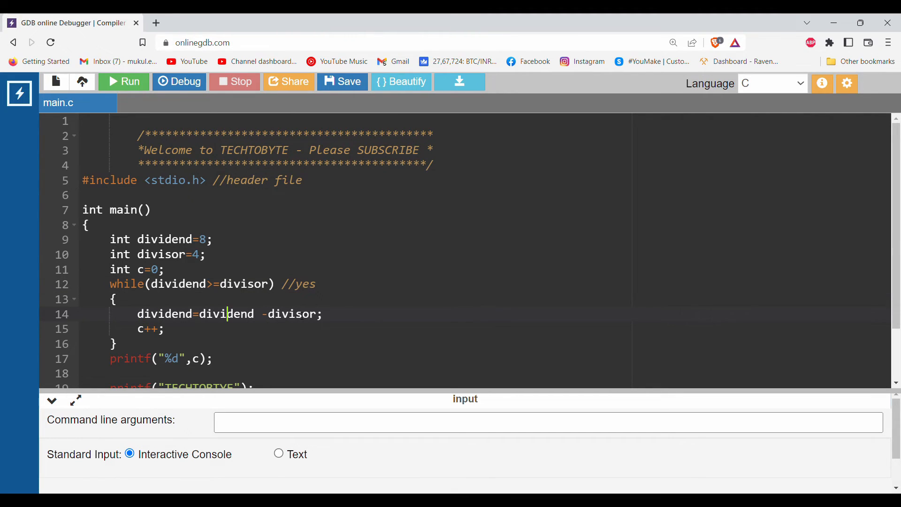
{"action": "type", "text": "//"}
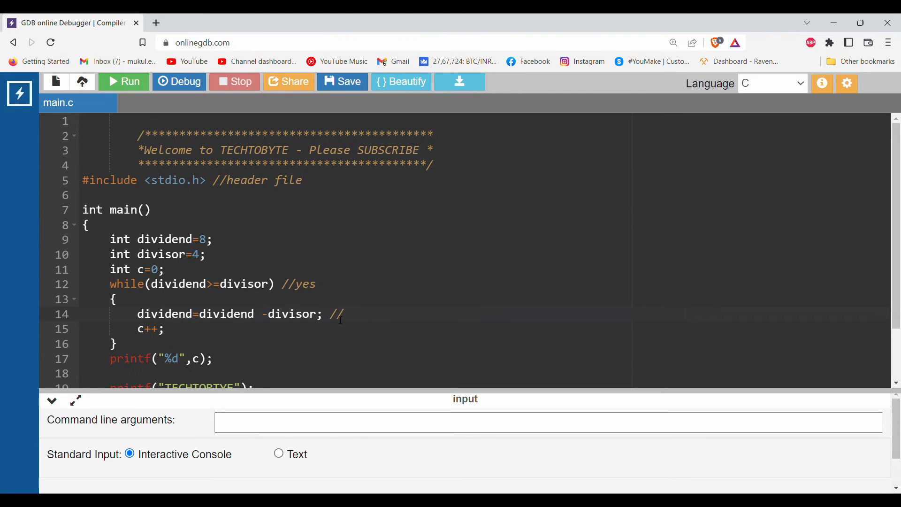
{"action": "type", "text": "8-"}
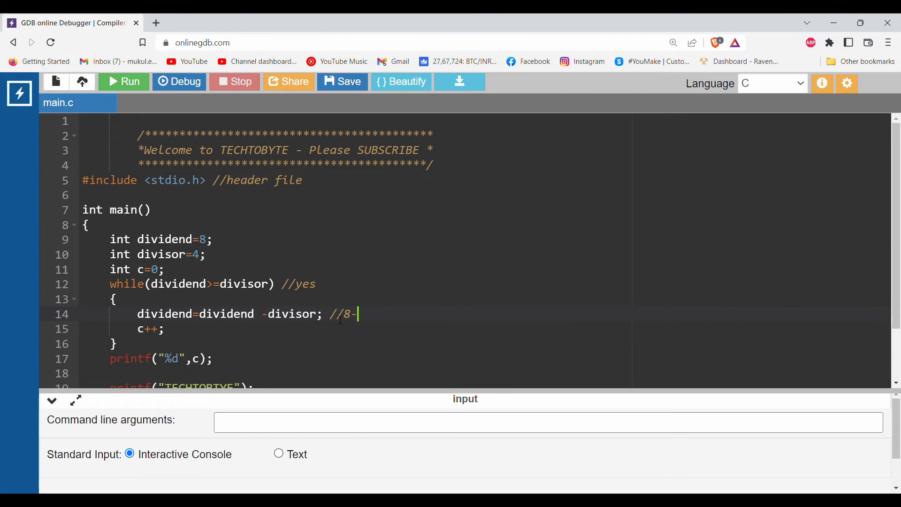
{"action": "type", "text": "4=4"}
{"action": "left_click", "coordinate": [485, 329]}
{"action": "type", "text": " //1"}
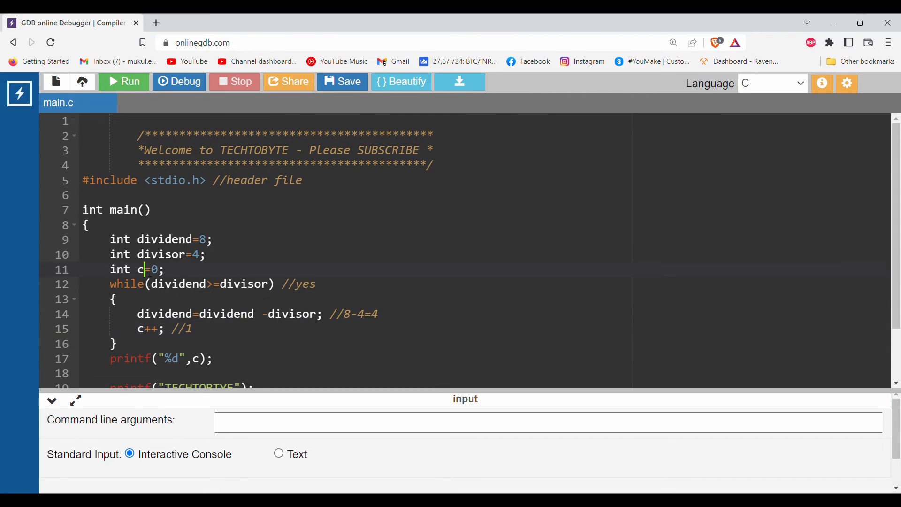
{"action": "left_click", "coordinate": [188, 329]}
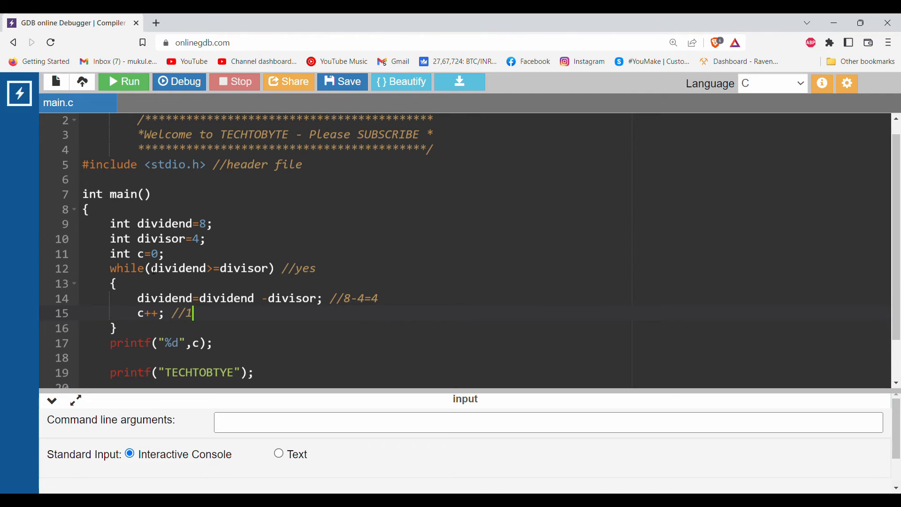
{"action": "double_click", "coordinate": [164, 299]}
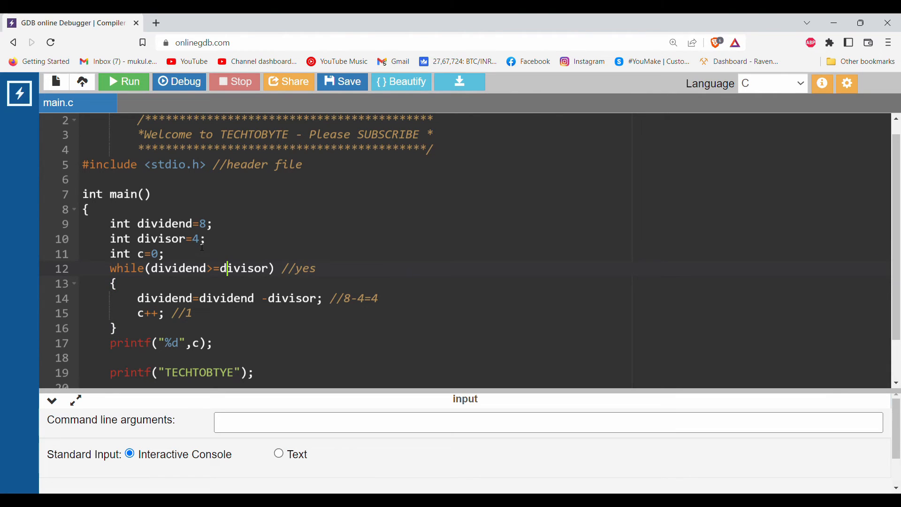
- Append //yes to the while line and //4-4=0 to the subtraction line
{"action": "left_click", "coordinate": [325, 269]}
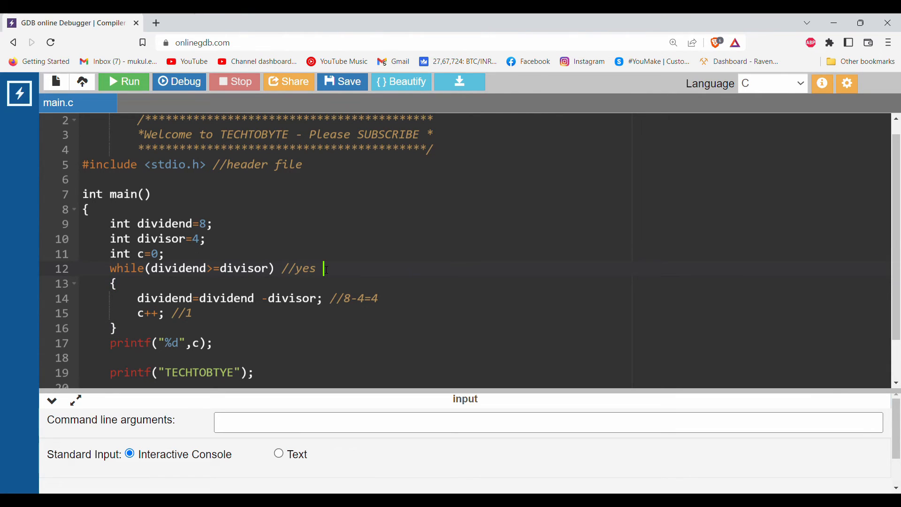
{"action": "type", "text": "//yes"}
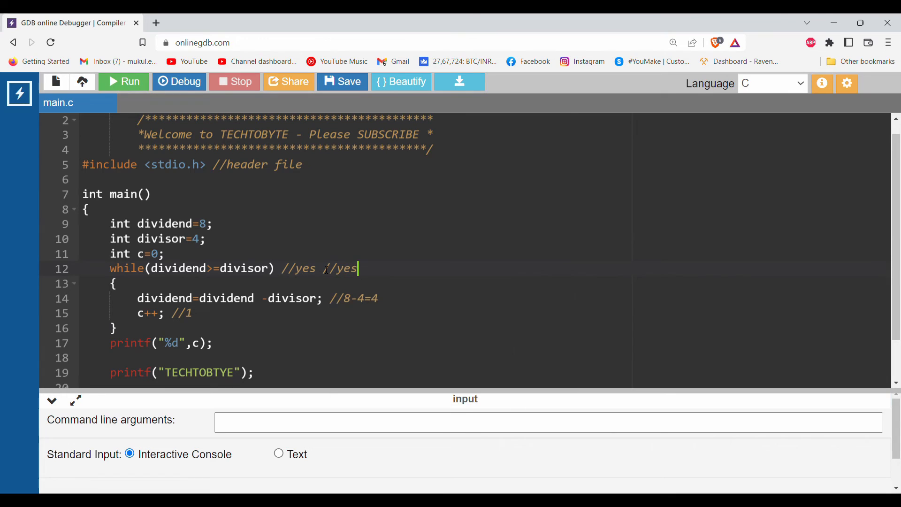
{"action": "left_click", "coordinate": [214, 299]}
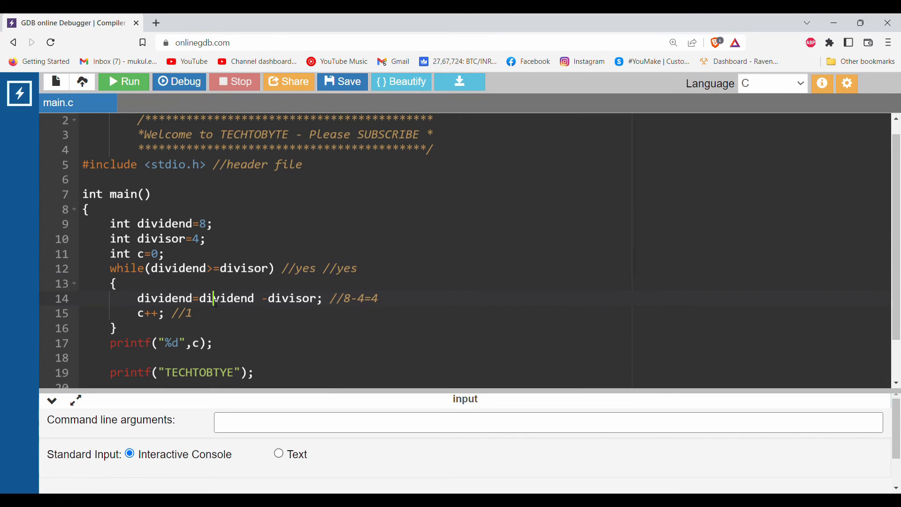
{"action": "left_click", "coordinate": [387, 298]}
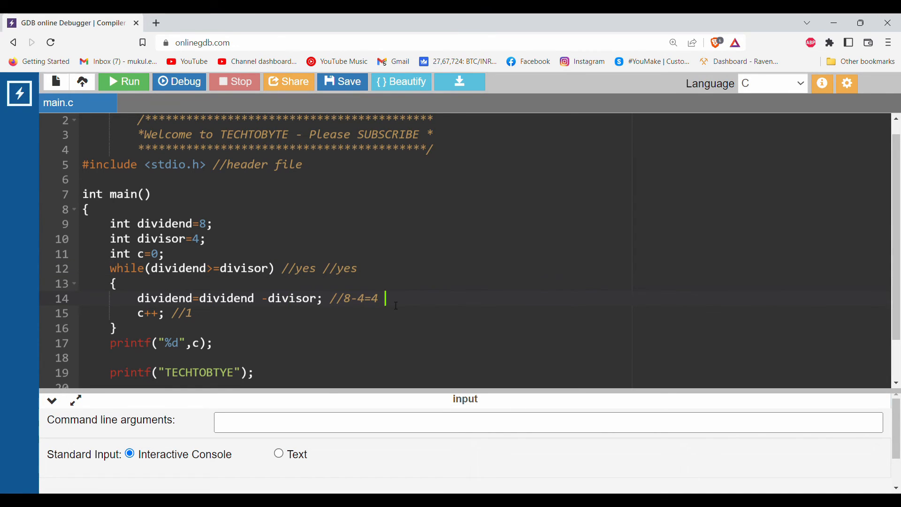
{"action": "type", "text": "//4-"}
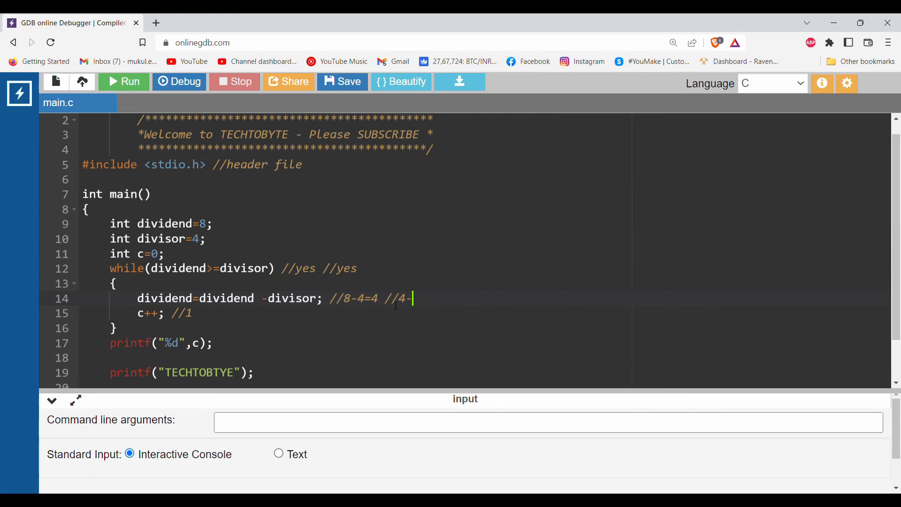
{"action": "type", "text": "4=0"}
{"action": "left_click", "coordinate": [358, 313]}
{"action": "type", "text": "//2"}
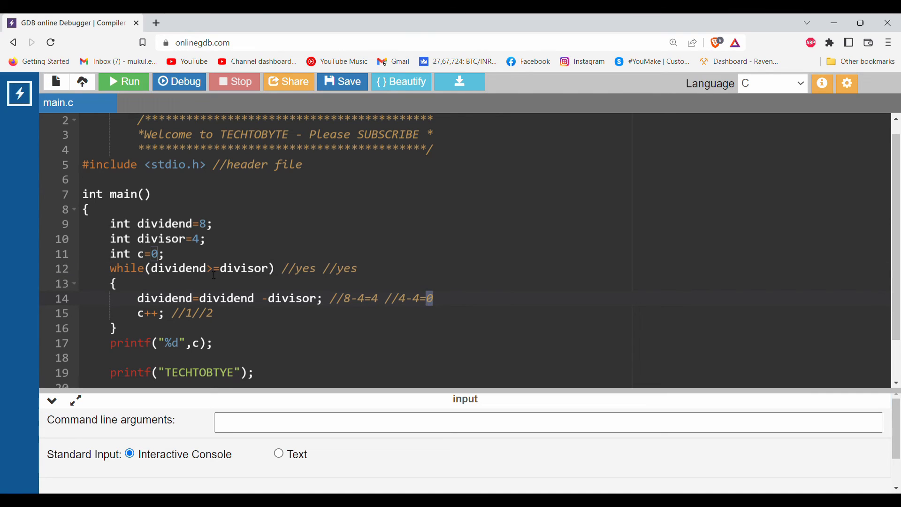
- Append //false to the while condition and annotate the printf line
{"action": "left_click", "coordinate": [358, 268]}
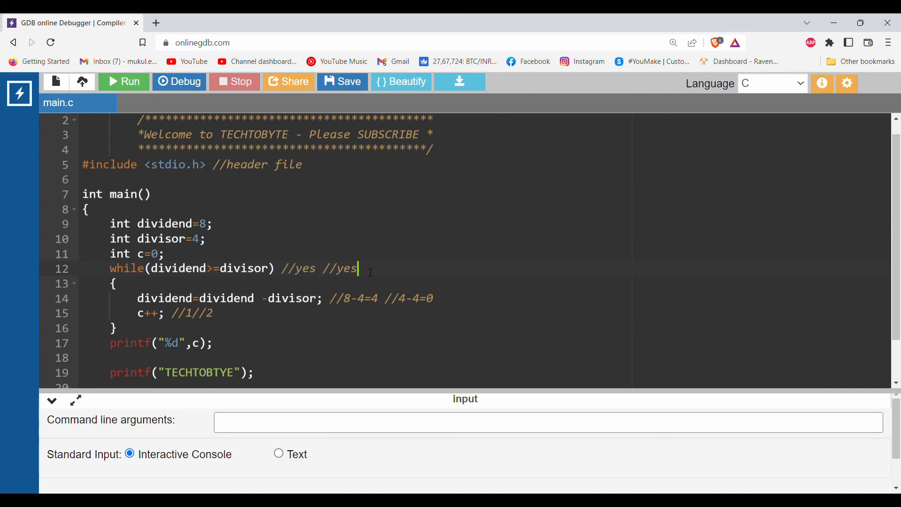
{"action": "type", "text": "//fal"}
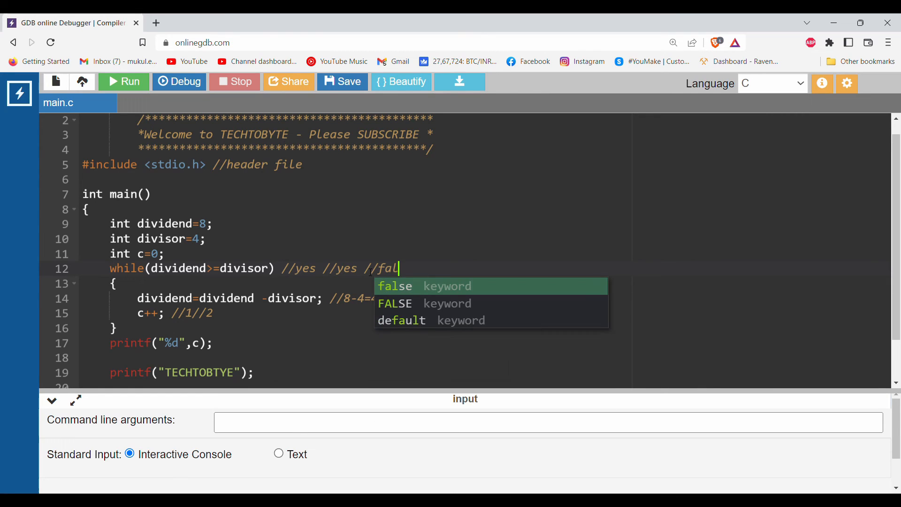
{"action": "type", "text": "se"}
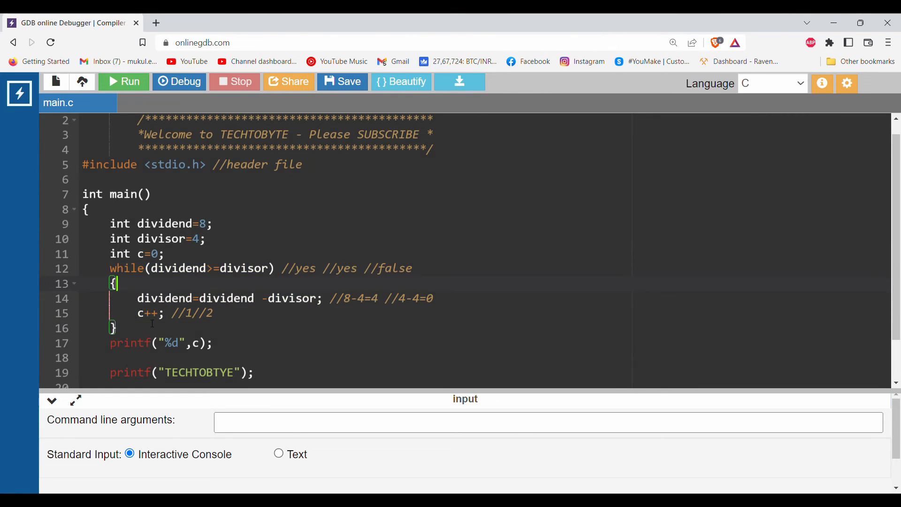
{"action": "left_click", "coordinate": [221, 344]}
{"action": "type", "text": " //2"}
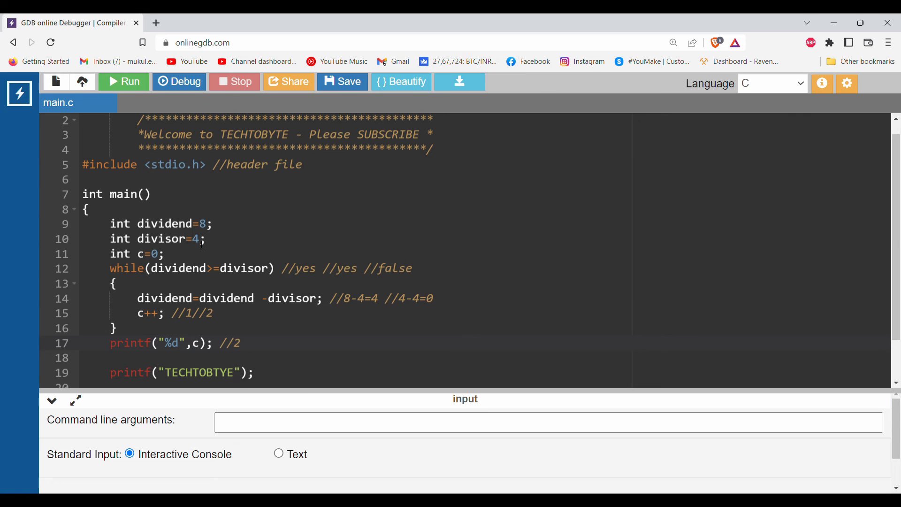
- Run, comment out the TECHTOBTYE printf, rerun, then run with dividend 16
{"action": "left_click", "coordinate": [123, 81]}
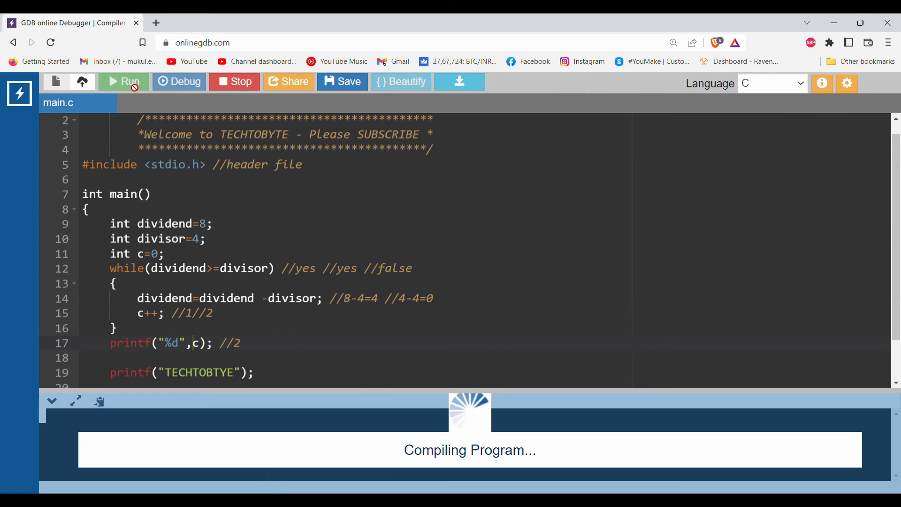
{"action": "left_click", "coordinate": [123, 81]}
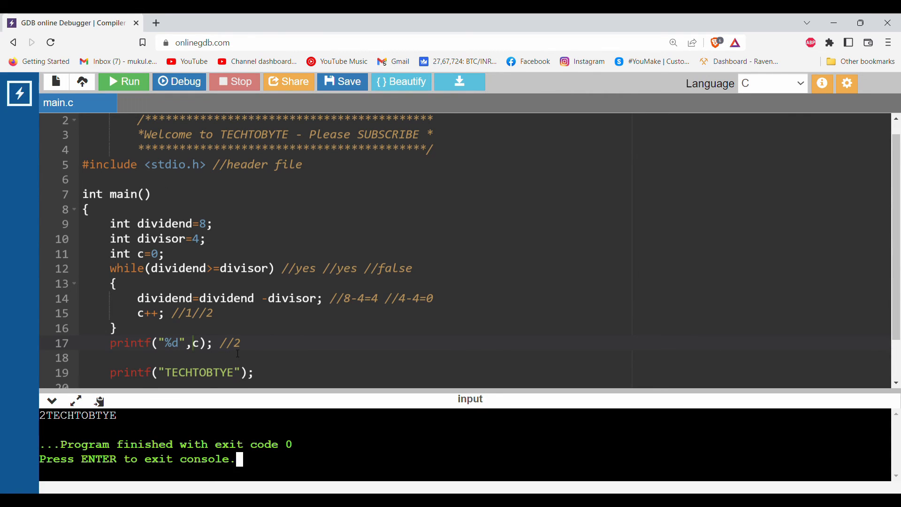
{"action": "type", "text": "//"}
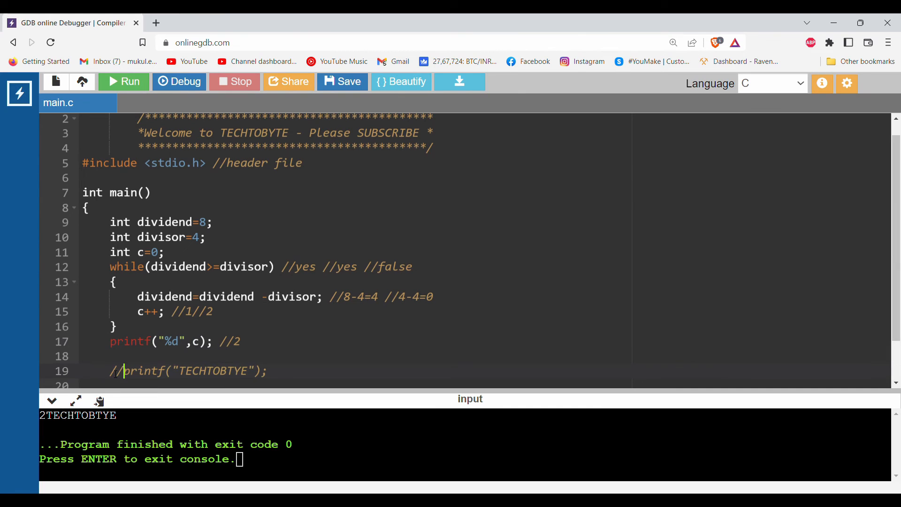
{"action": "left_click", "coordinate": [123, 81]}
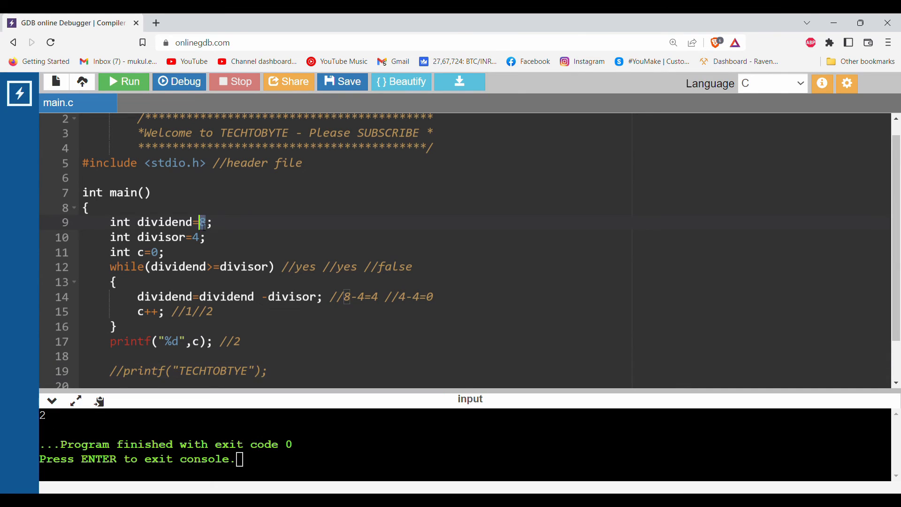
{"action": "type", "text": "16"}
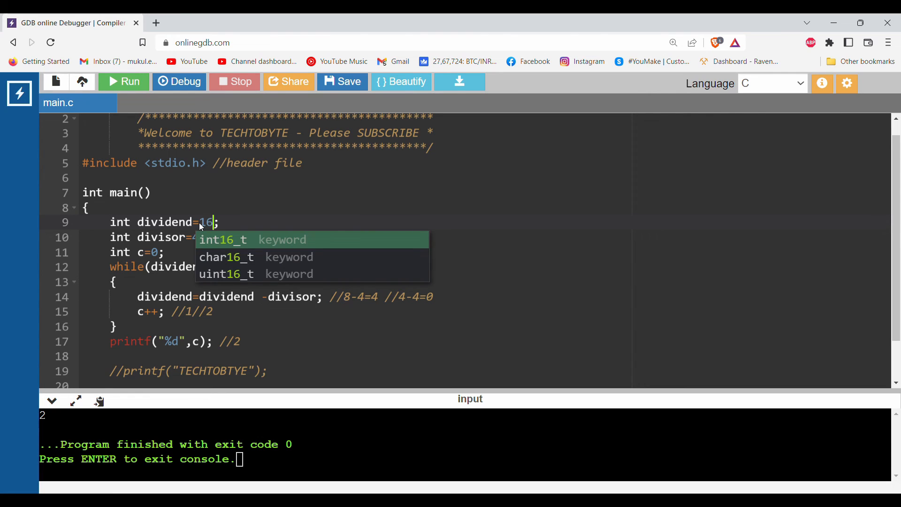
{"action": "left_click", "coordinate": [123, 81]}
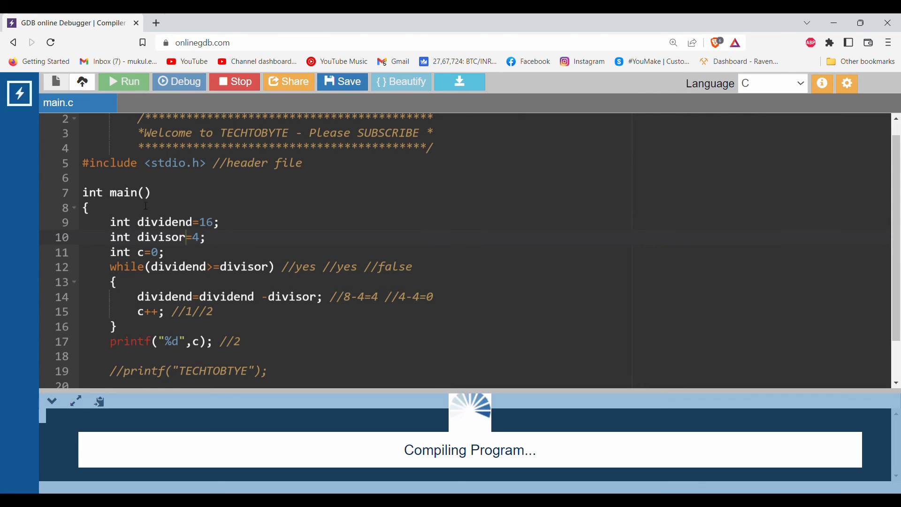